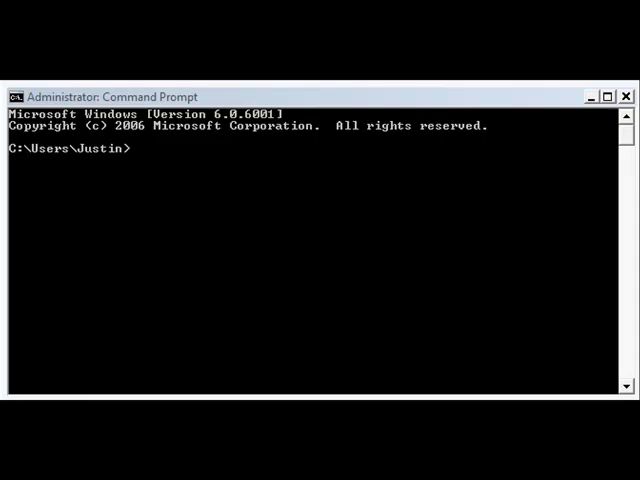
mouse_move(218, 168)
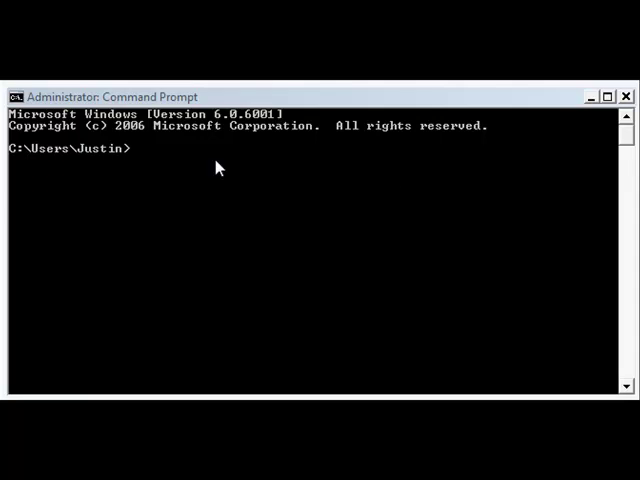
Step: Run ipconfig to list the network adapters and the default gateway 192.168.0.1
text(ipconfig)
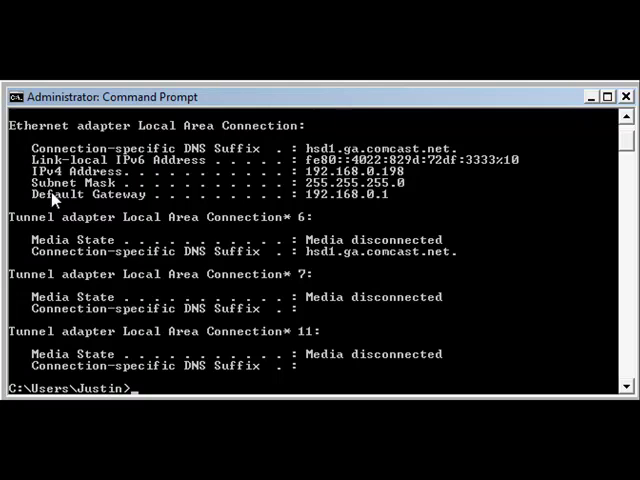
mouse_move(396, 208)
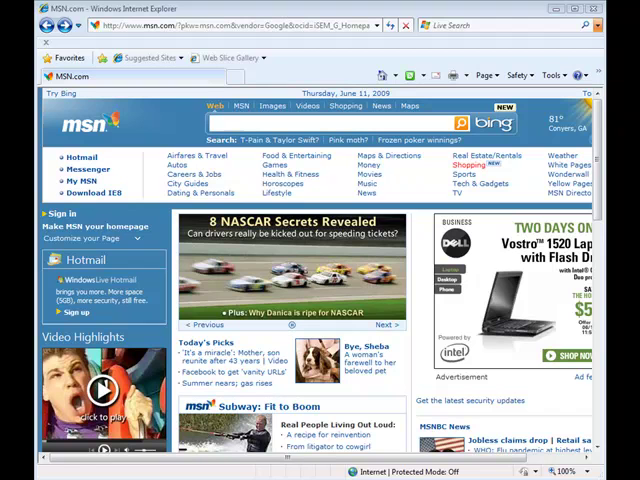
text(http://192.168.0.1/)
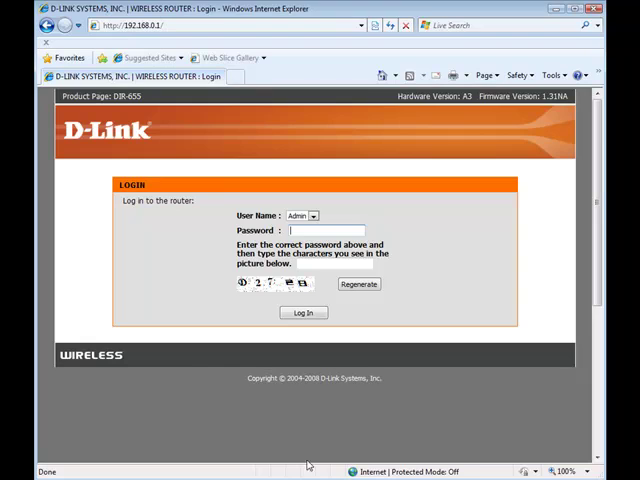
click(358, 284)
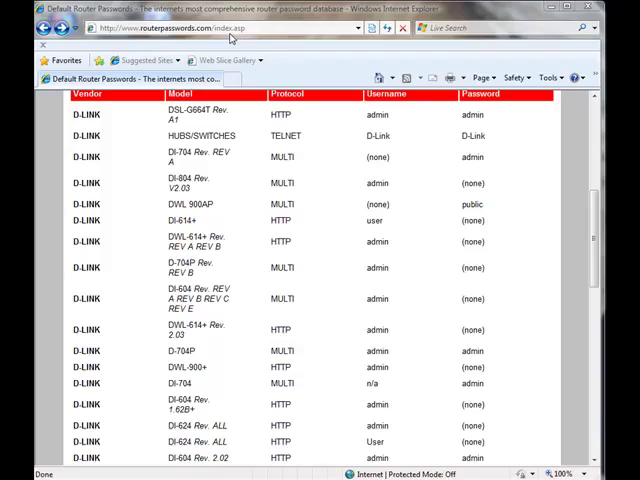
text(http://192.168.0.1/)
text(7d)
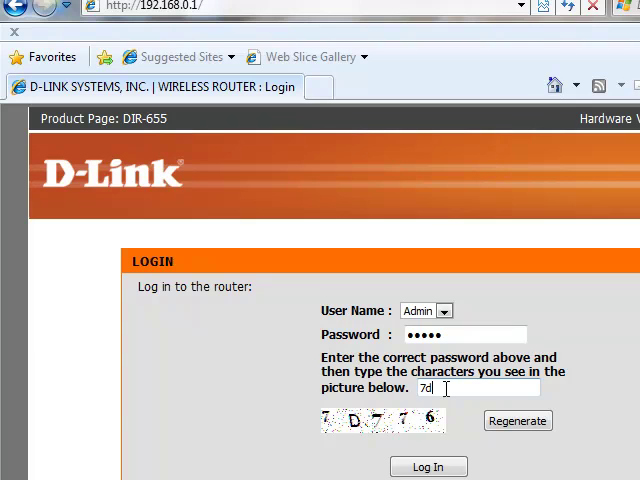
Step: Enter the verification code 776 and log in to the router as Admin
text(776)
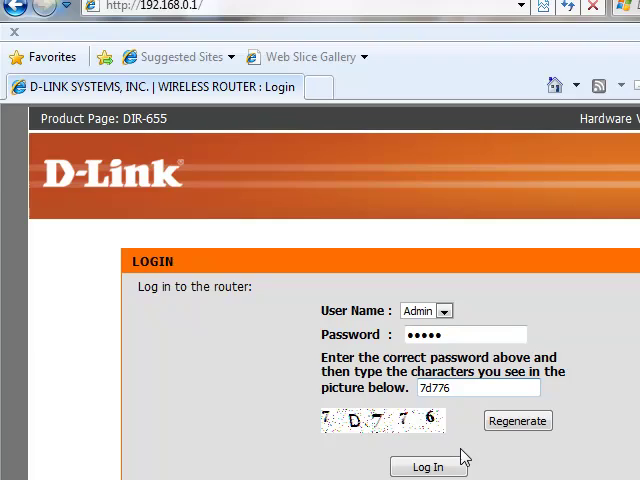
click(428, 468)
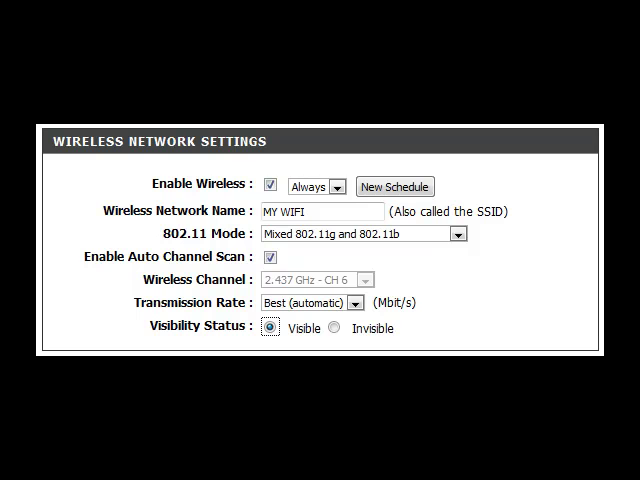
Step: Move down the wireless settings past the My WiFi network name to the security options
scroll(down, 3)
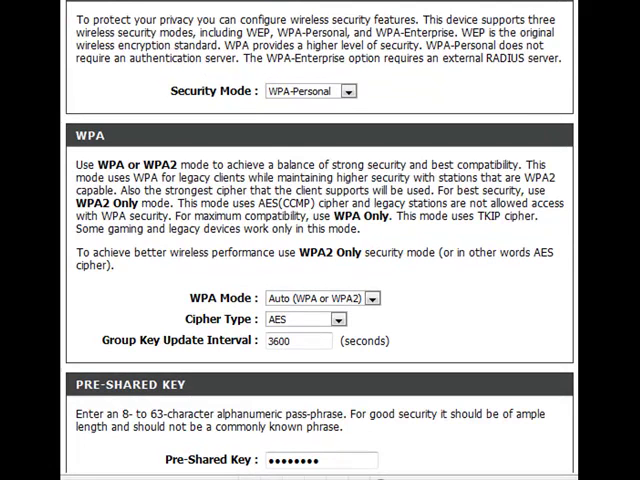
Step: Enter the pre-shared key passphrase for WPA-Personal security with Auto mode and AES cipher
click(310, 460)
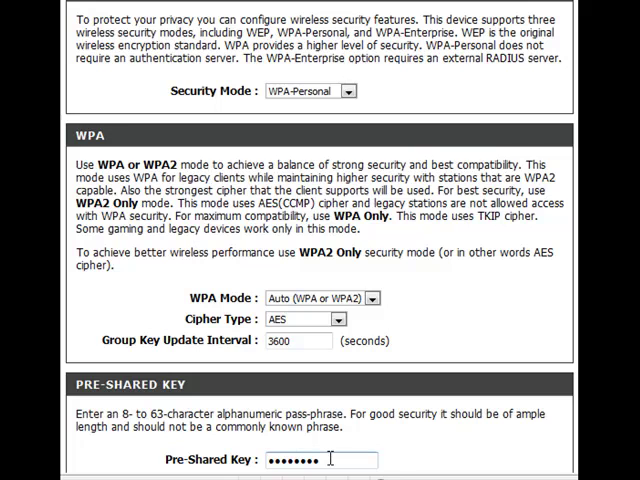